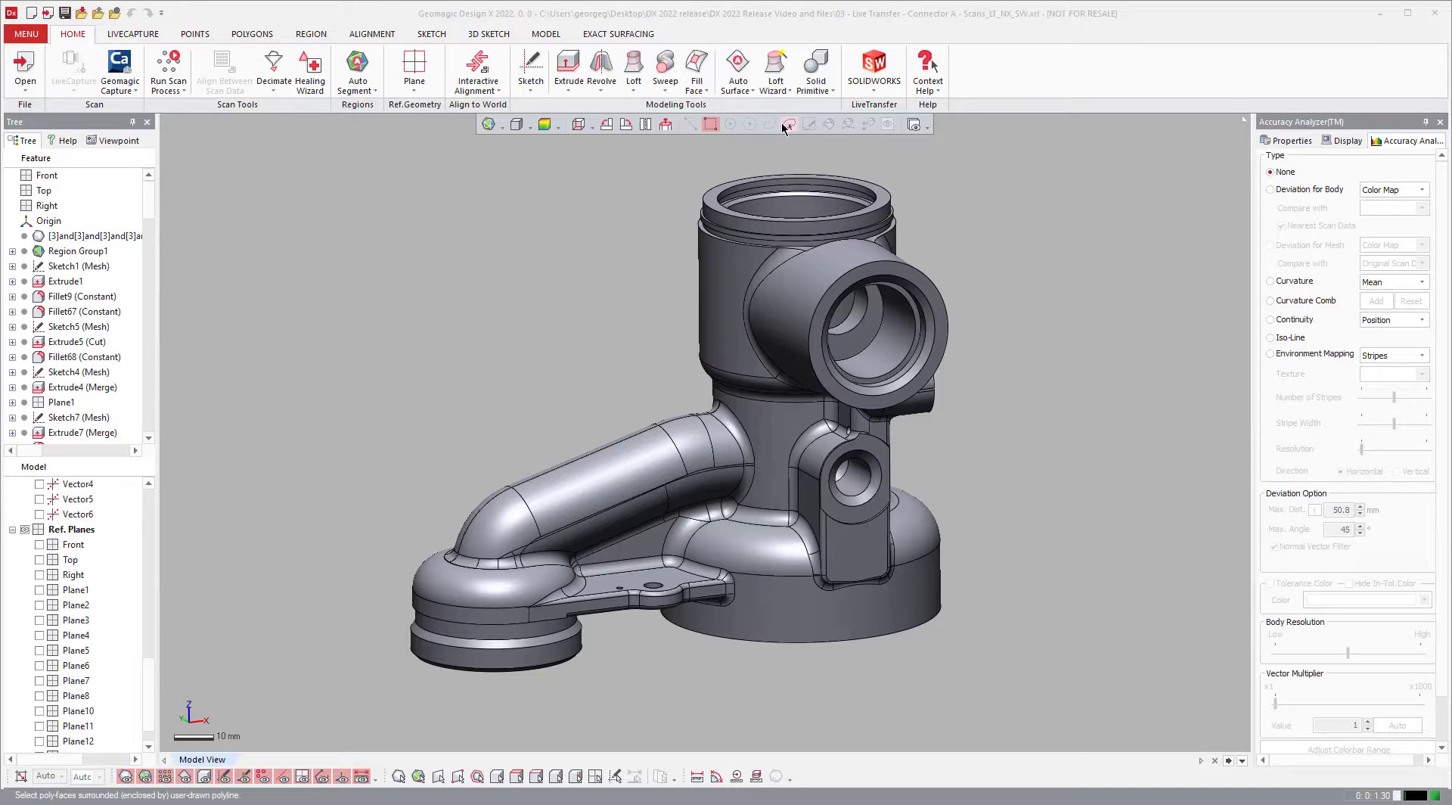
- Browse the feature tree and bring up the LiveTransfer To SOLIDWORKS options
left_click(83, 311)
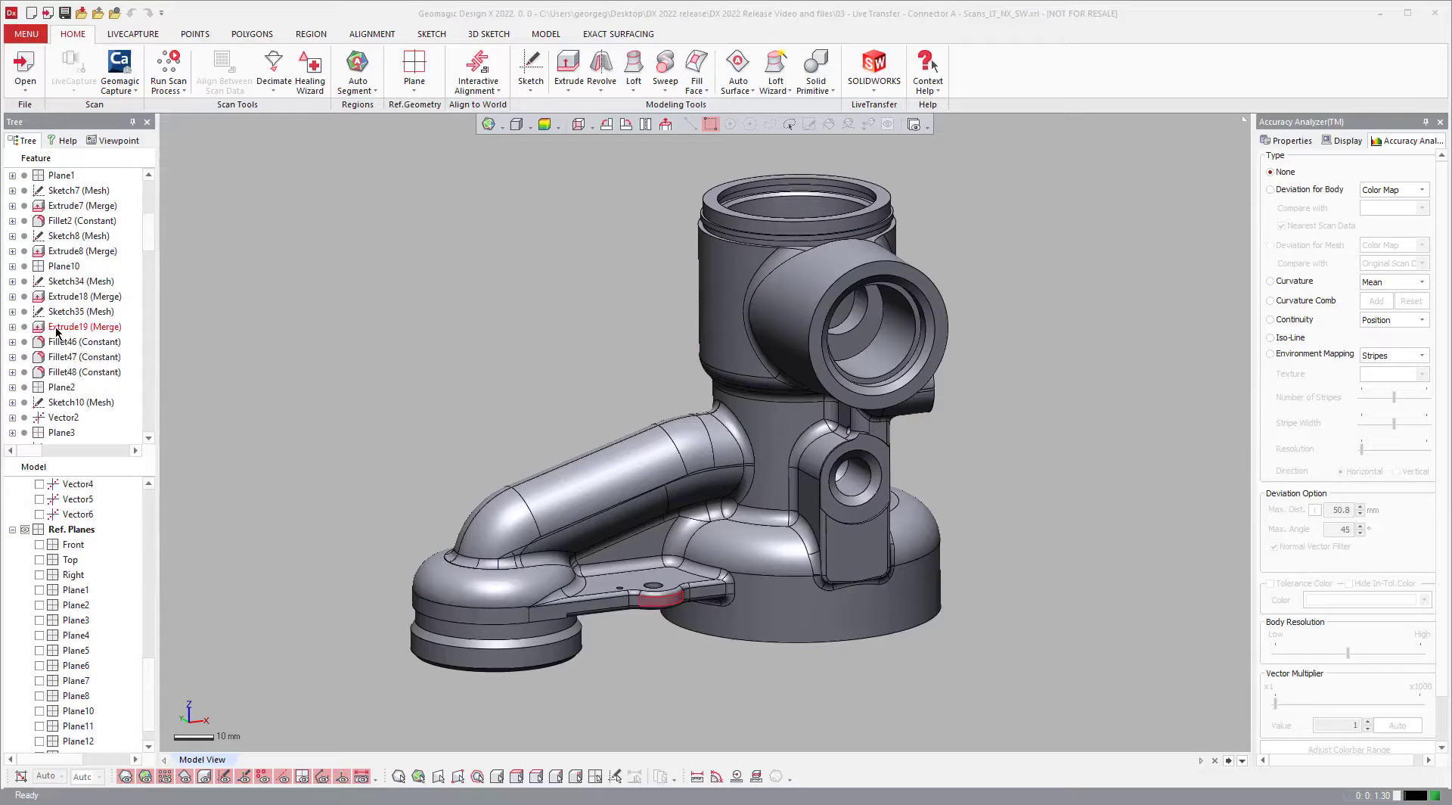
left_click(872, 65)
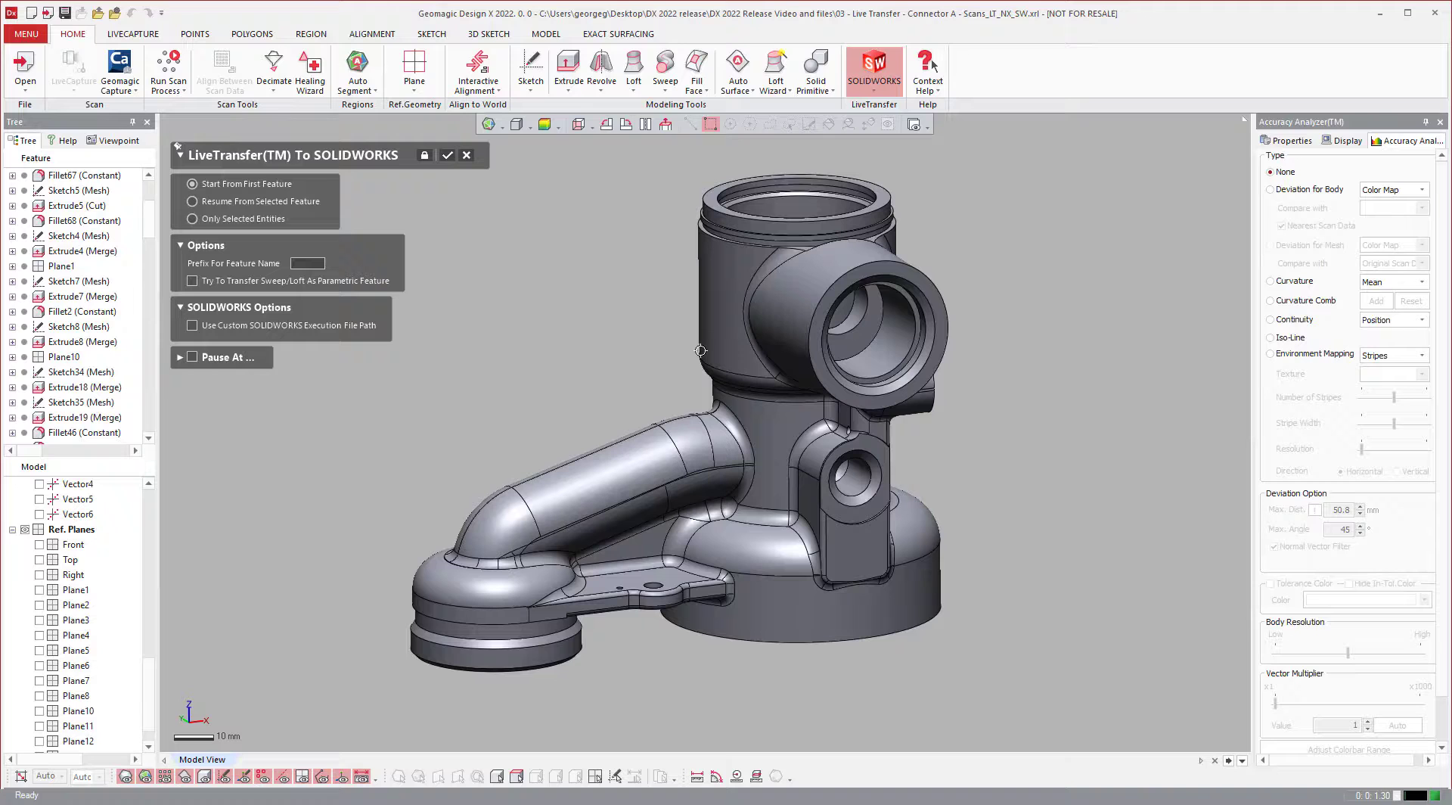
- Confirm 'Start From First Feature' to launch SOLIDWORKS and begin the transfer
left_click(447, 155)
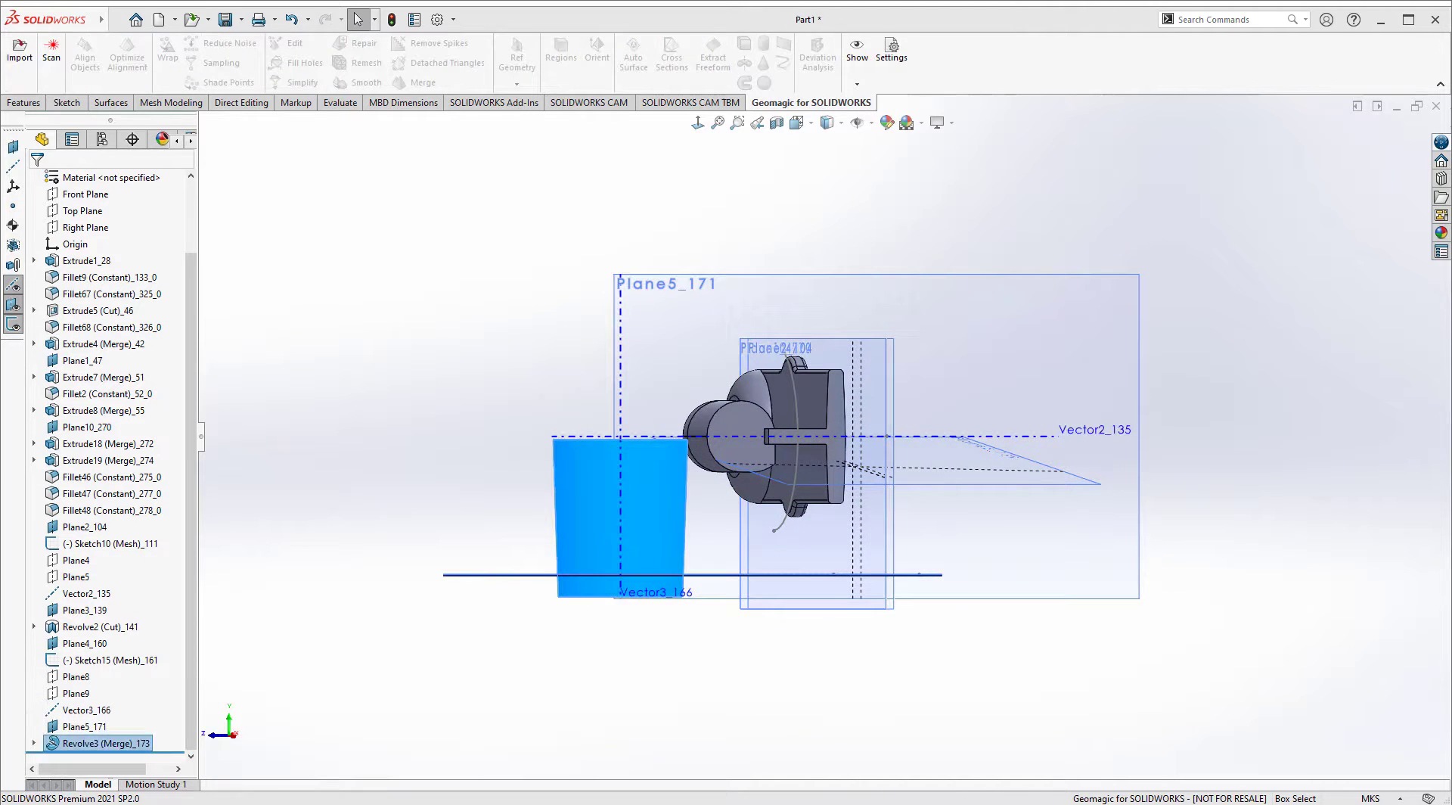
- Wait in SOLIDWORKS while sketches, extrudes and revolves rebuild through Fillet69
left_click(83, 210)
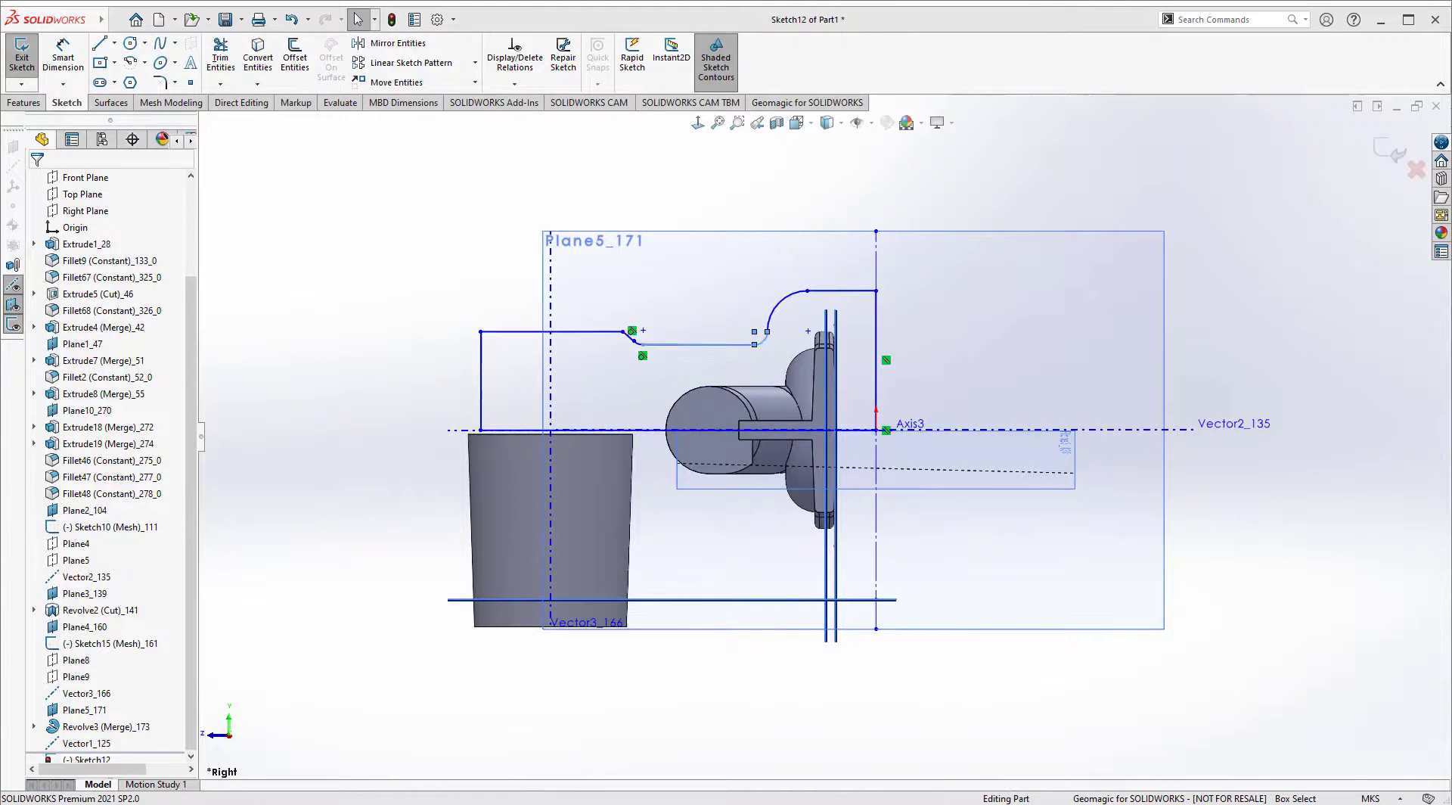
left_click(21, 55)
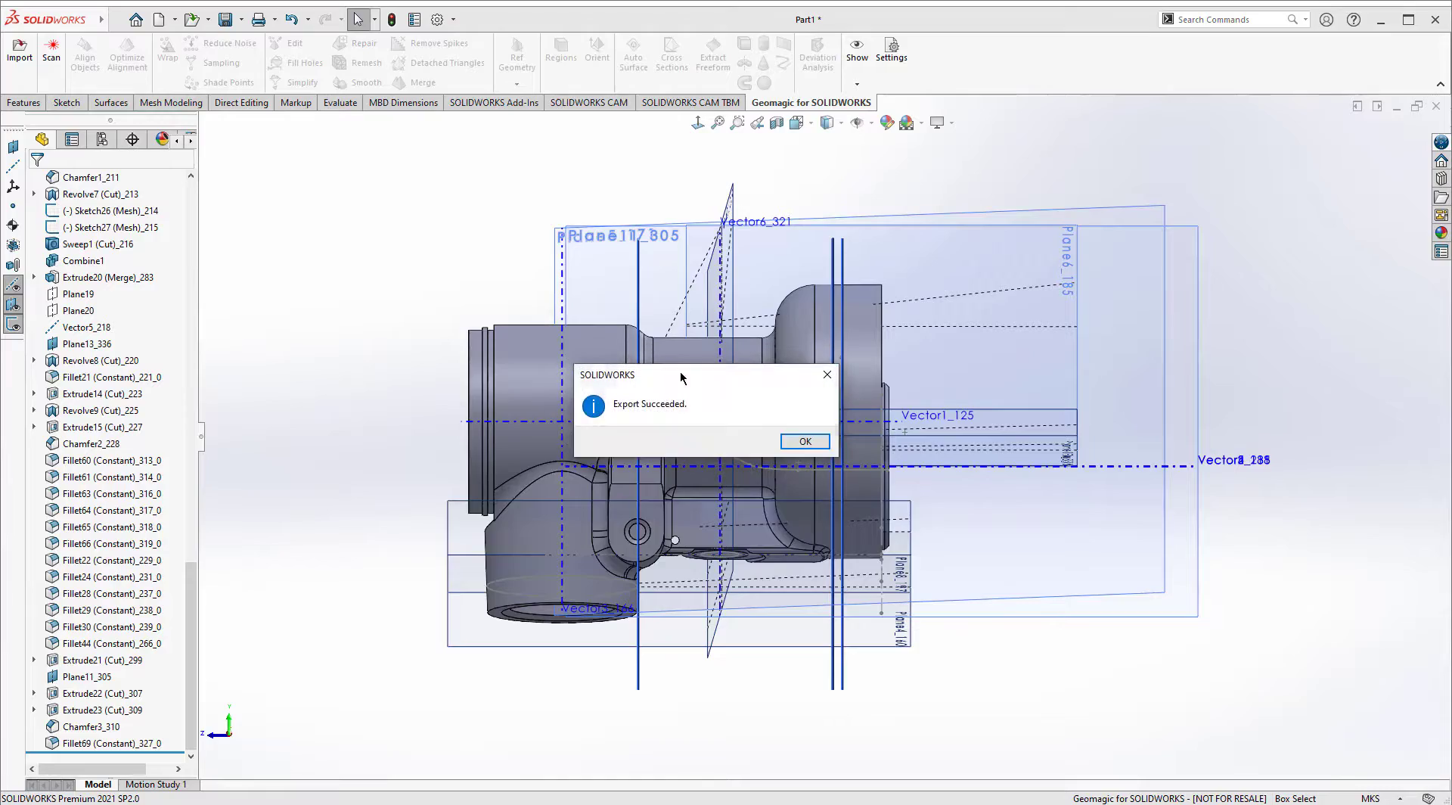
- Dismiss the Export Succeeded notice to view the rebuilt connector body
left_click(803, 441)
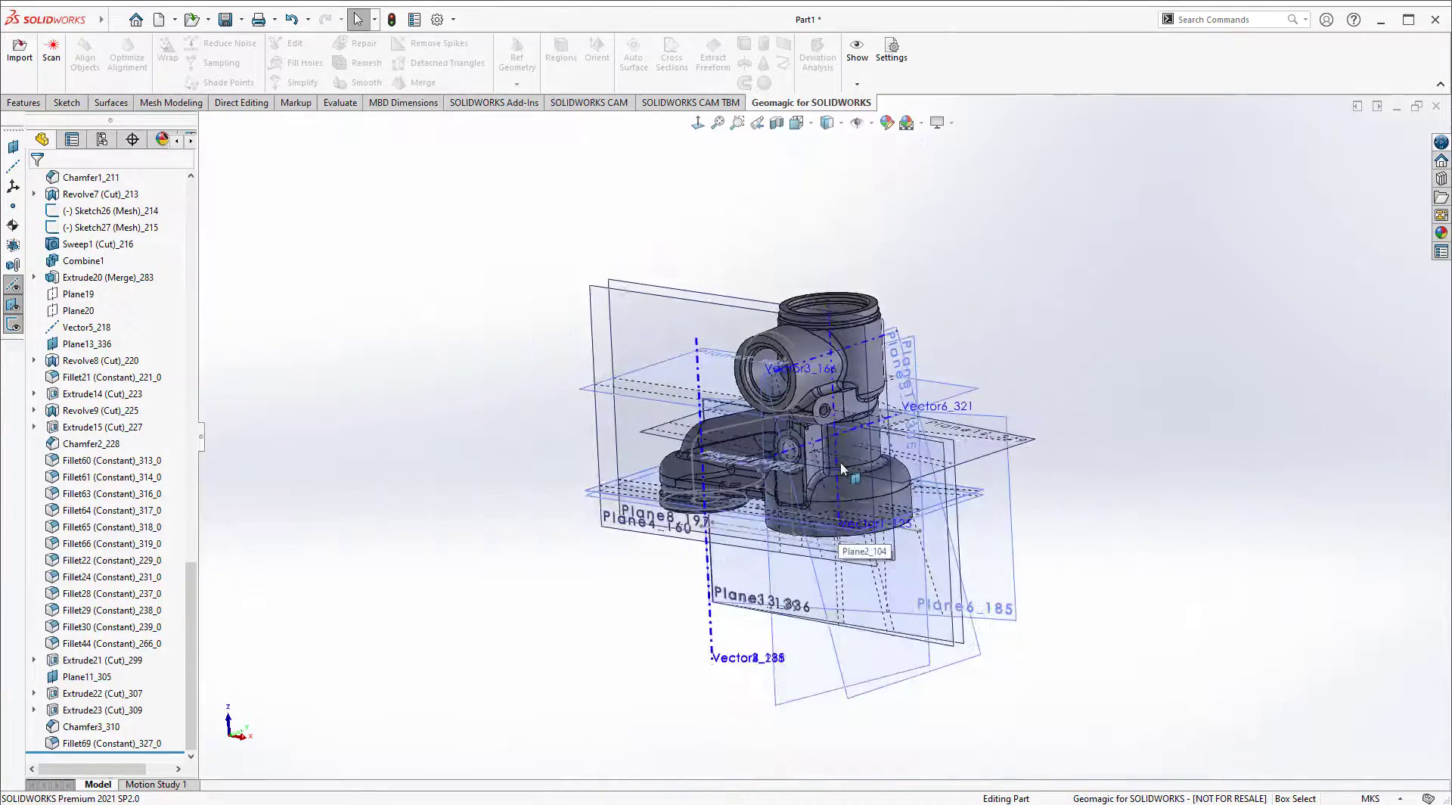
mouse_move(13, 285)
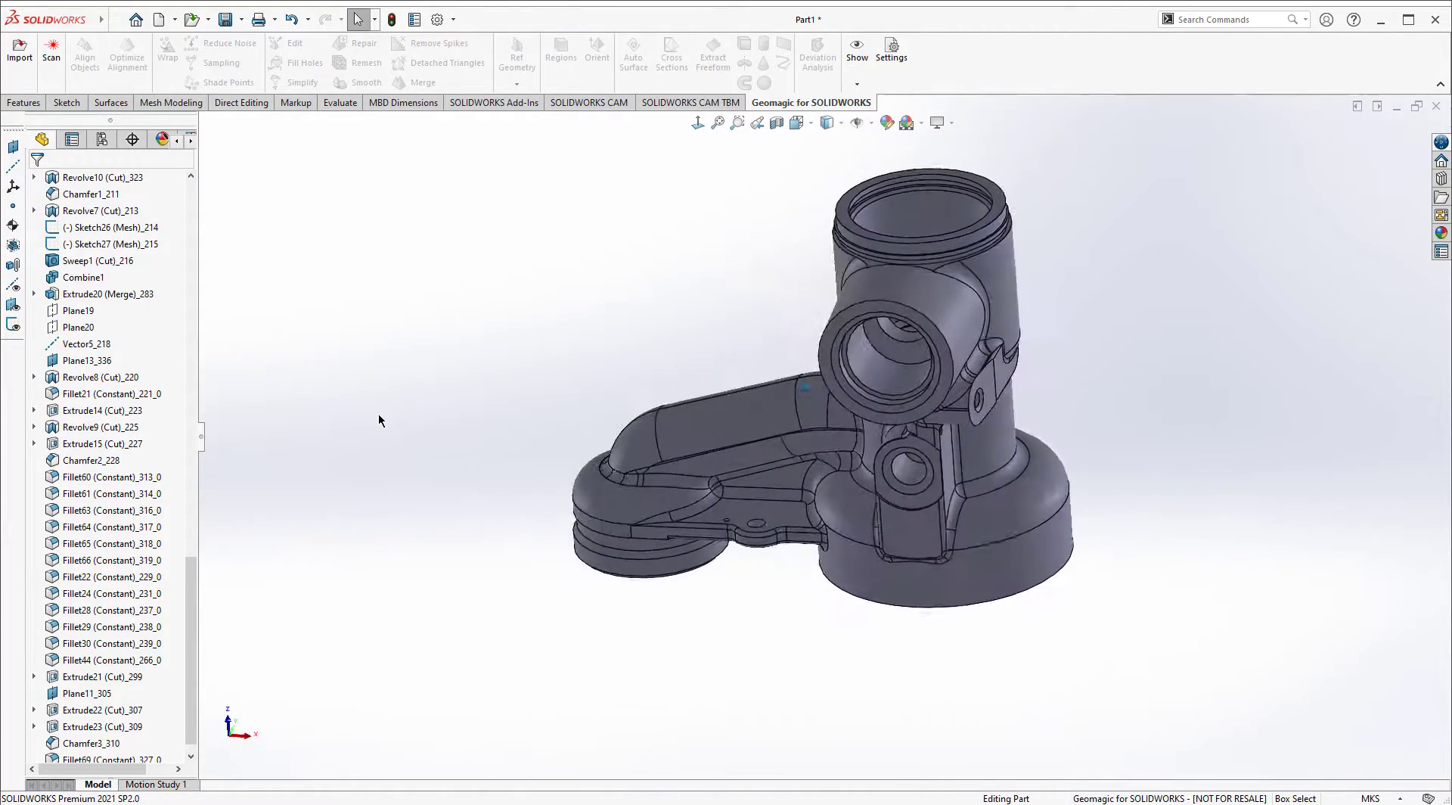
- Select Extrude1_28 in the FeatureManager and edit its sketch
left_click(98, 377)
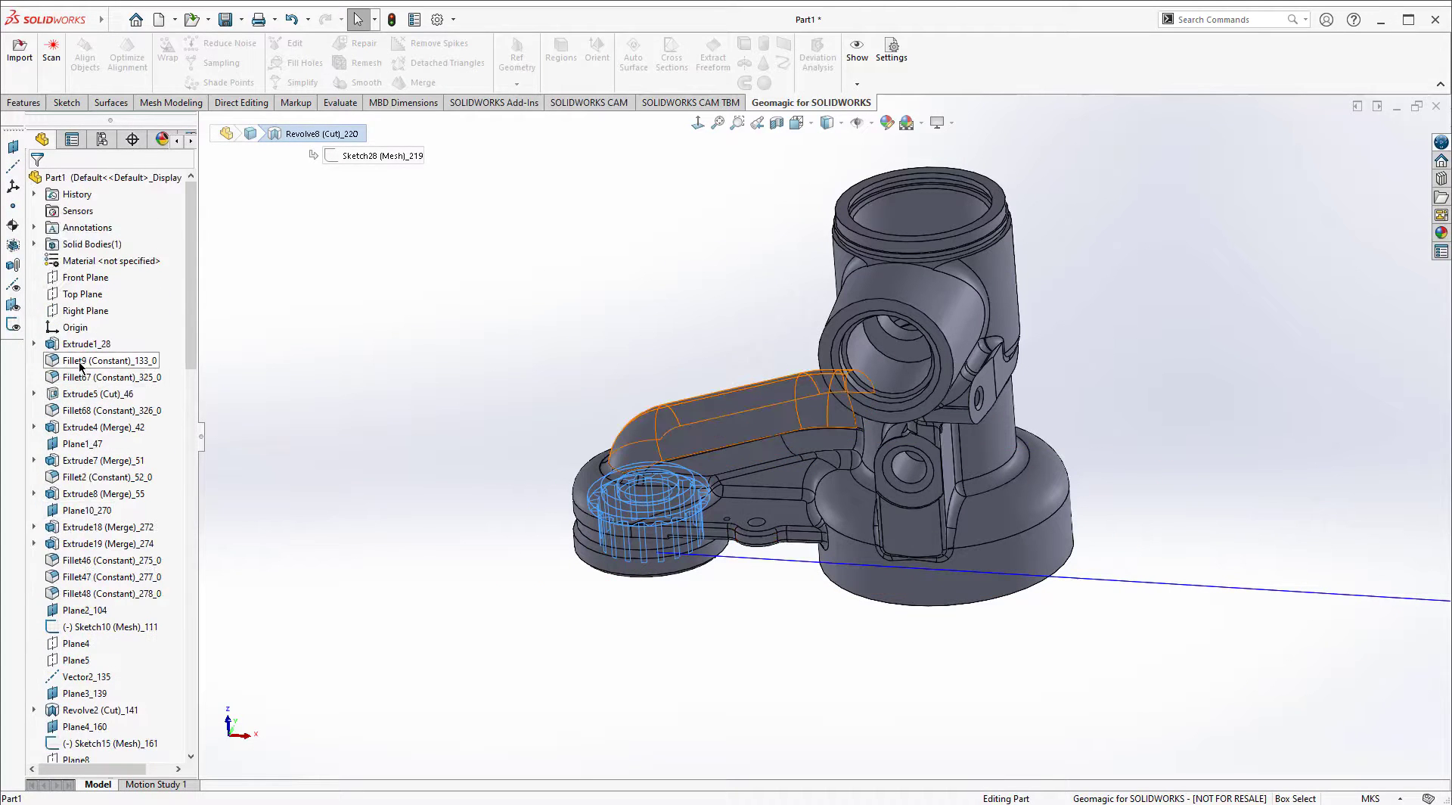
left_click(87, 343)
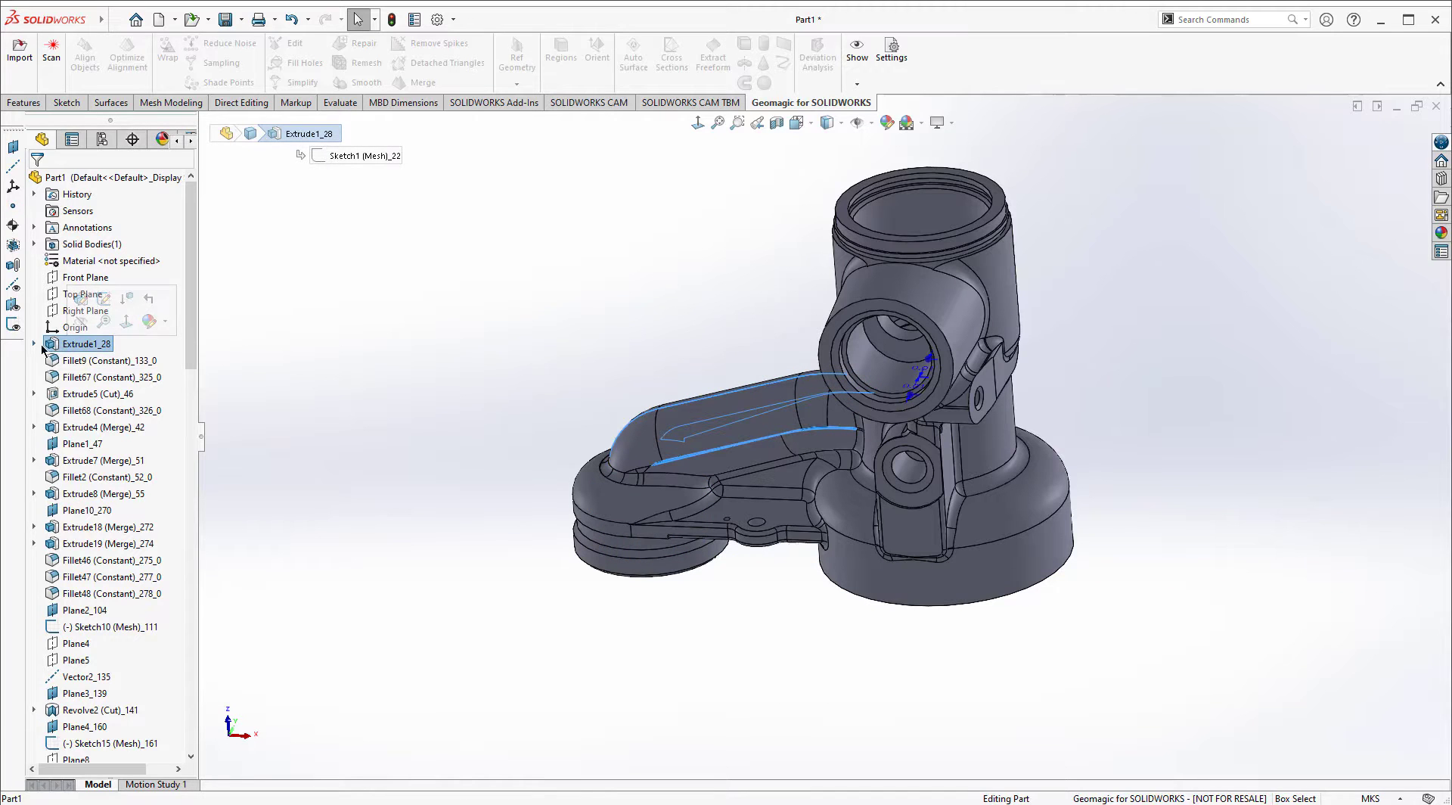
left_click(33, 343)
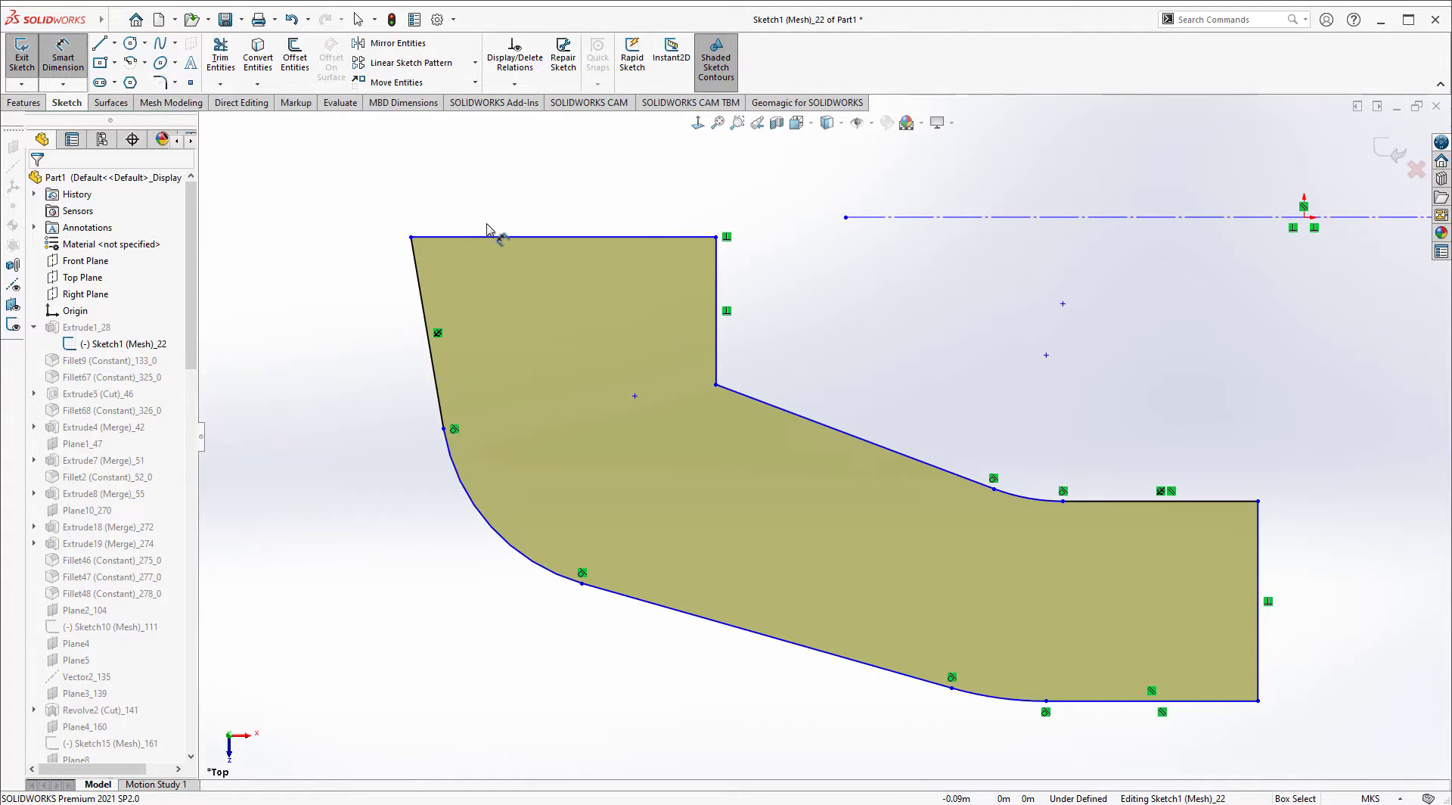
- Give the sketch's top edge a 0.03 m dimension and exit the sketch
left_click(556, 239)
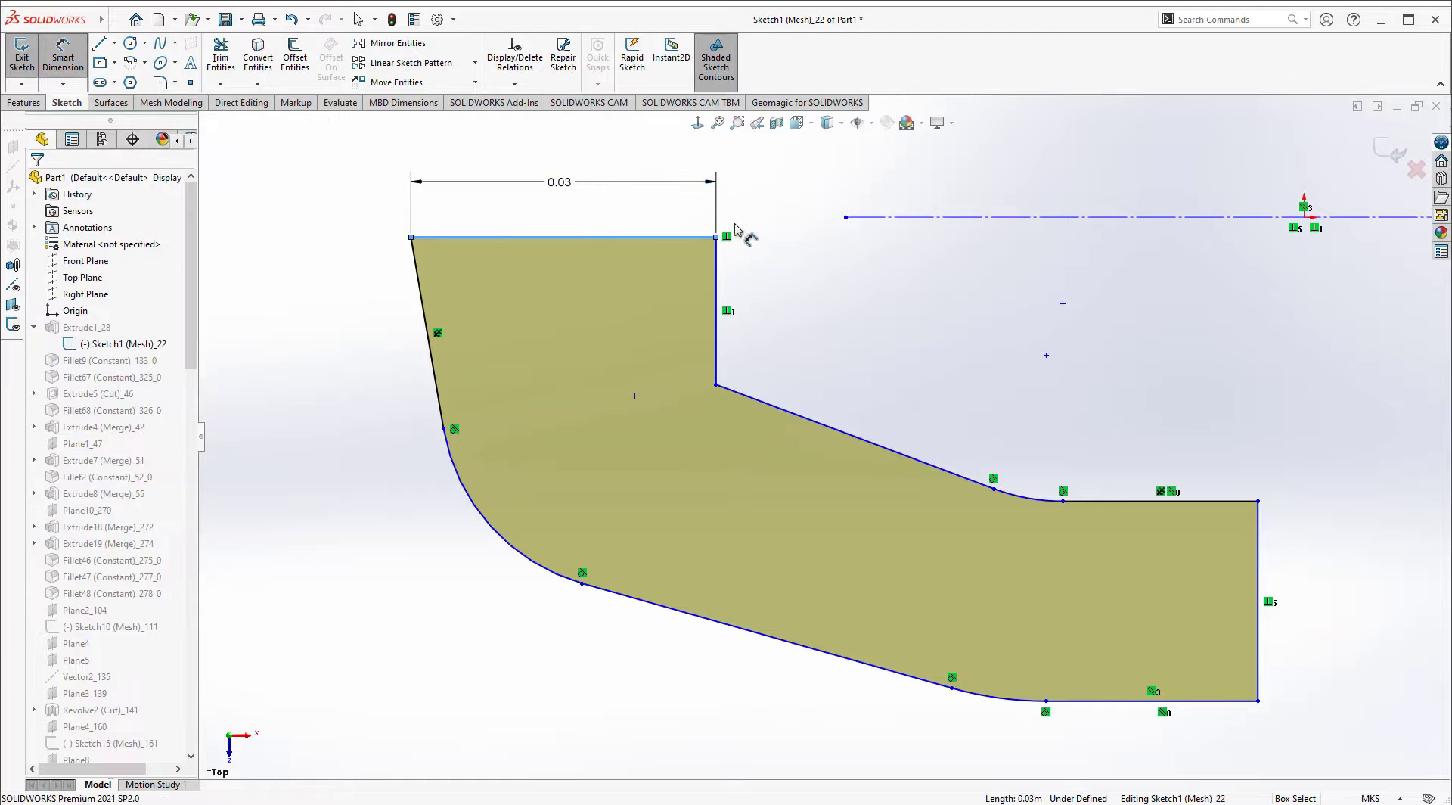
double_click(559, 182)
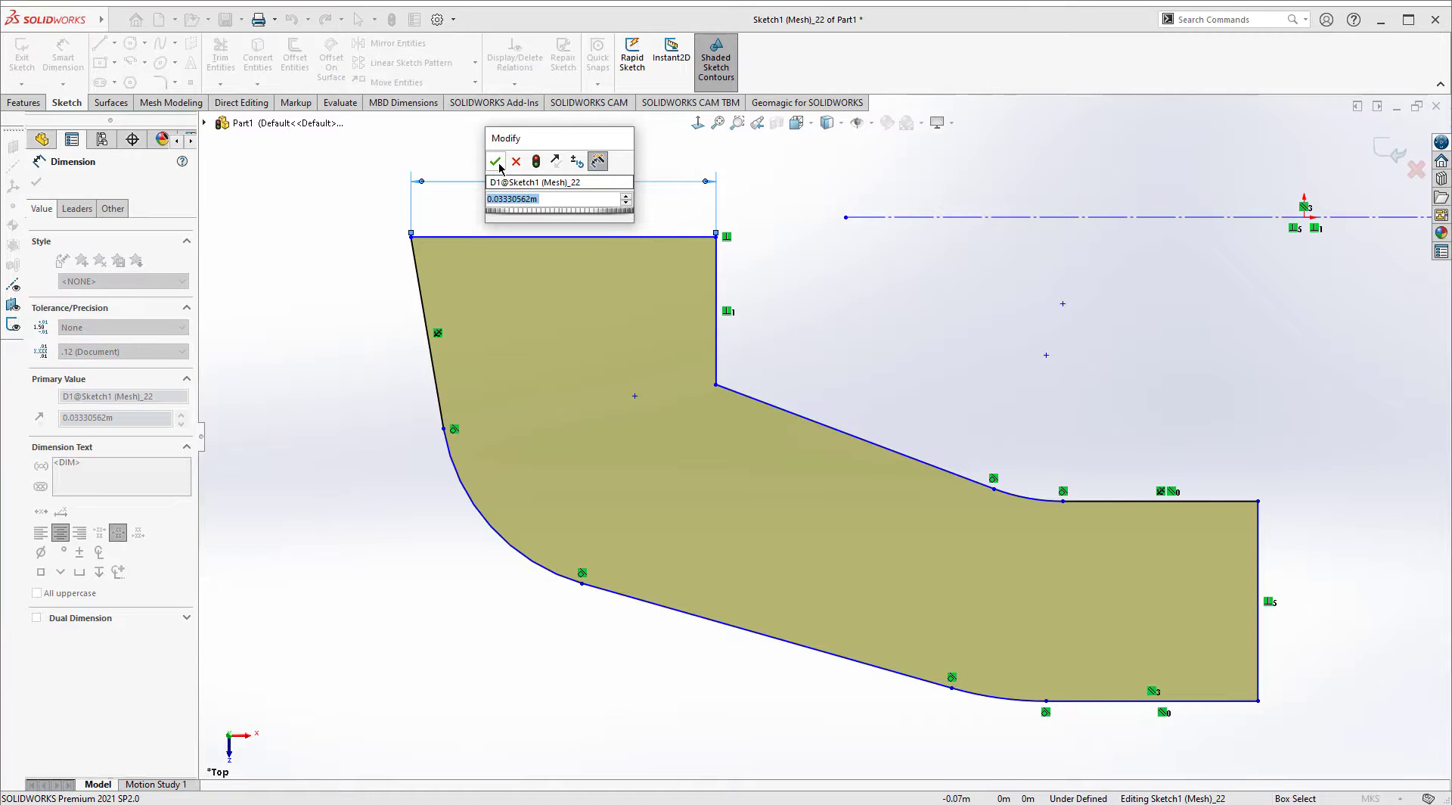
left_click(496, 161)
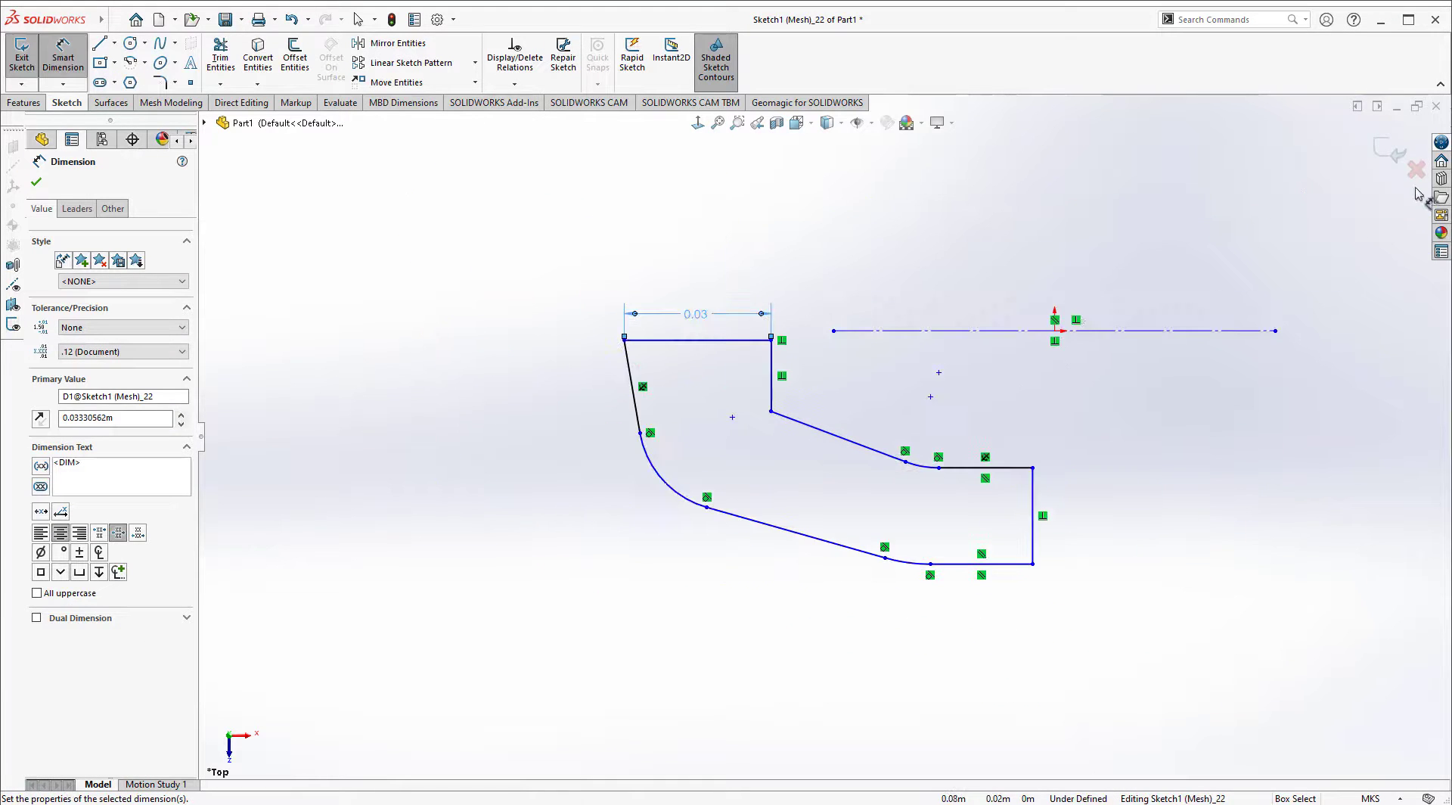
left_click(20, 54)
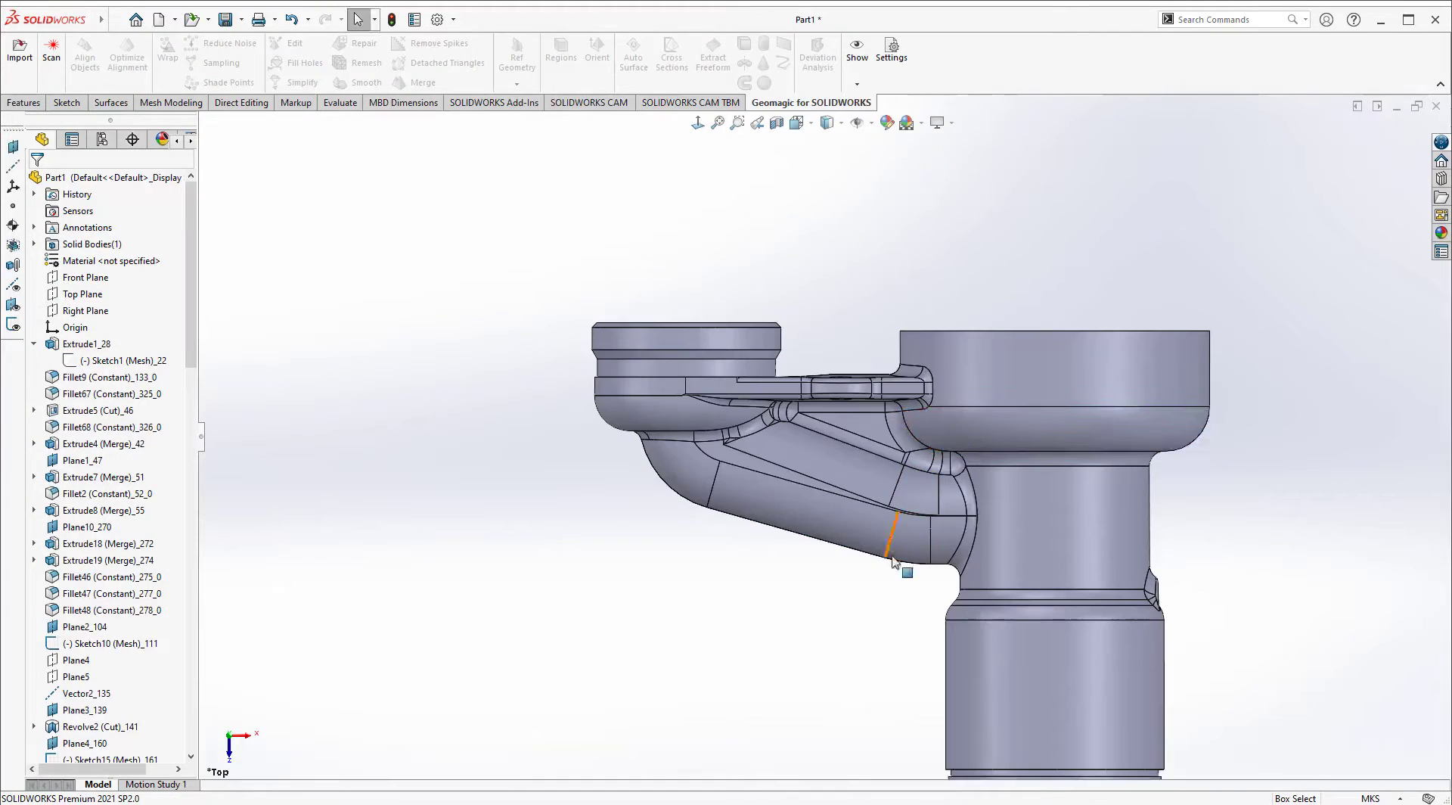